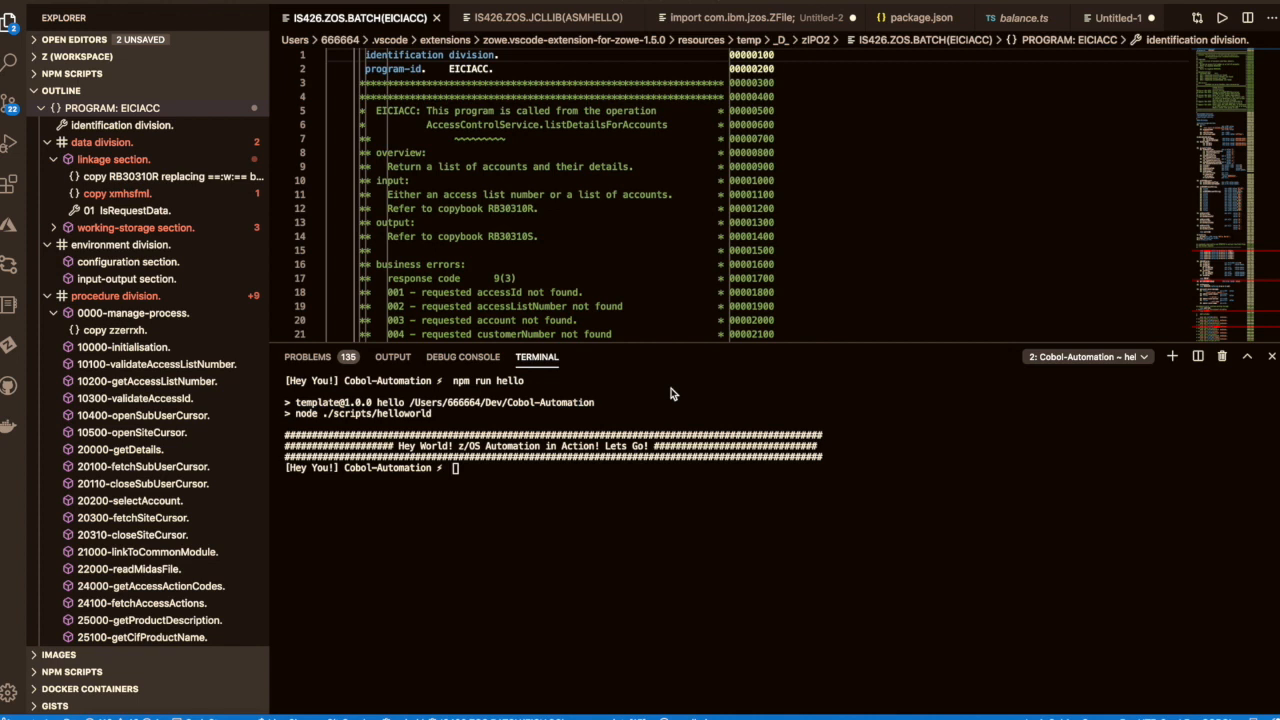
pyautogui.moveTo(604, 410)
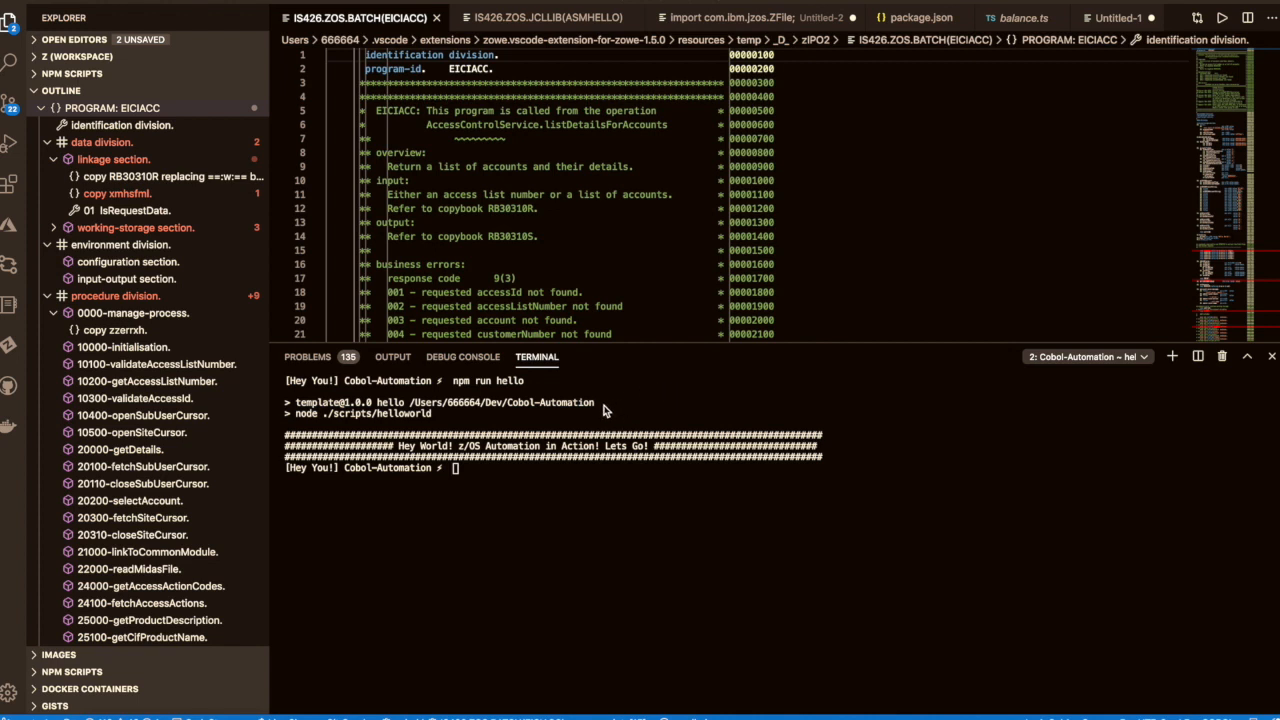
pyautogui.moveTo(738, 424)
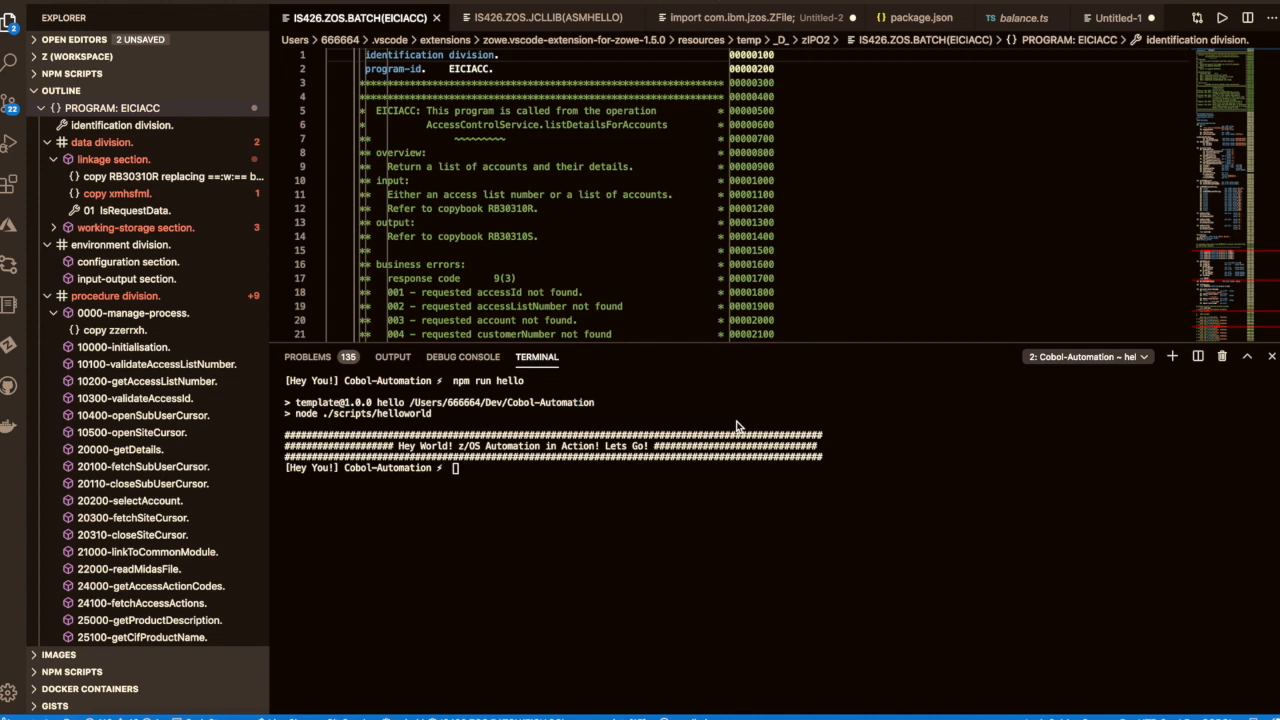
pyautogui.moveTo(652, 410)
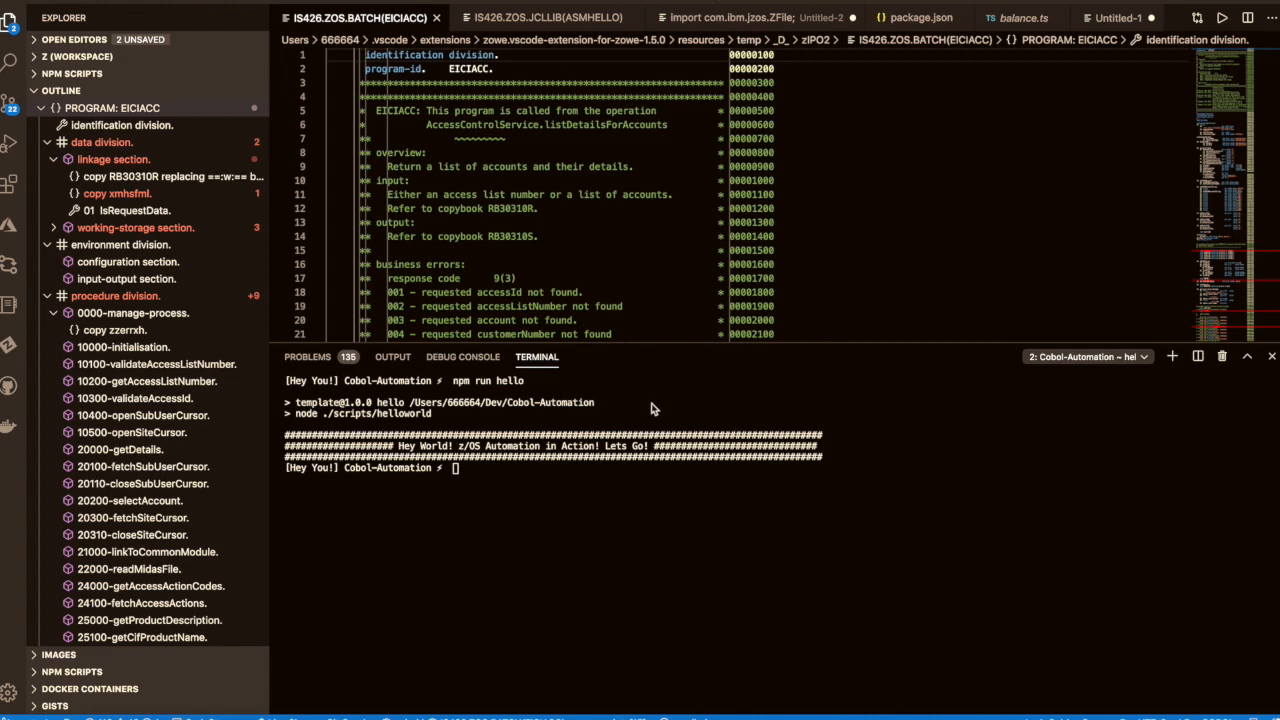
pyautogui.moveTo(508, 232)
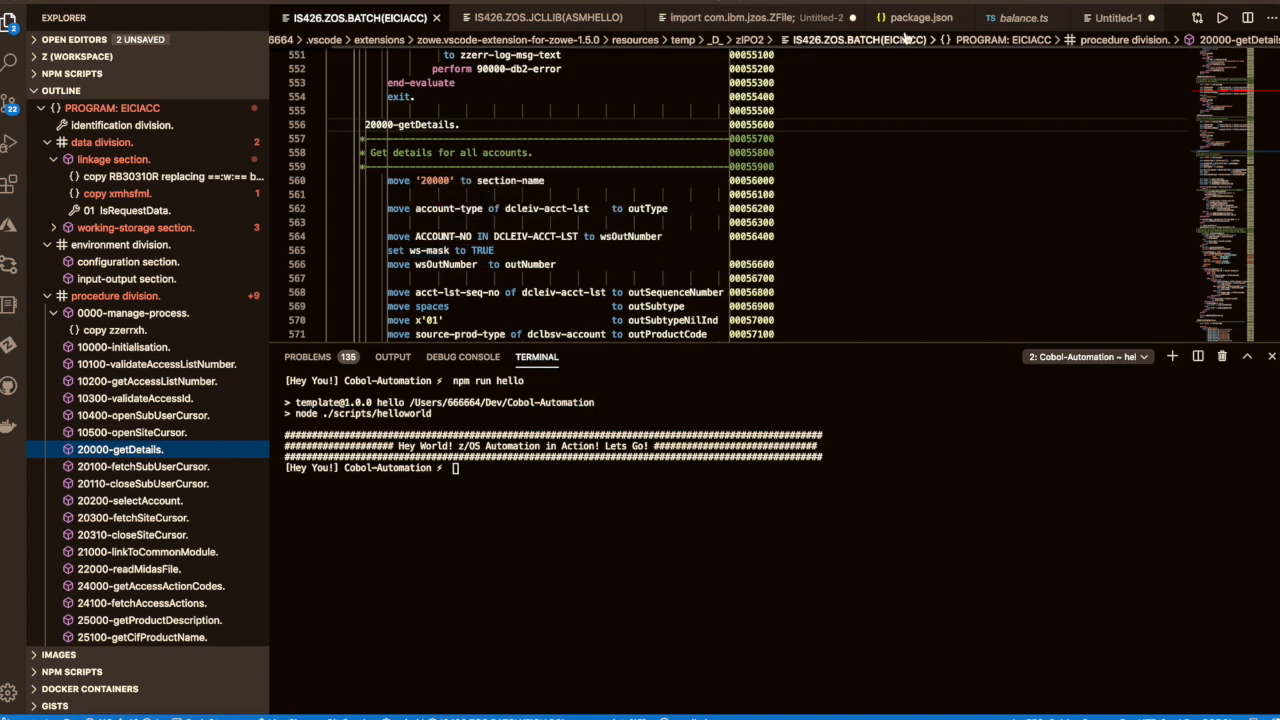
# - Show package.json and expand the NPM SCRIPTS panel listing scripts through zos:automation
pyautogui.click(918, 16)
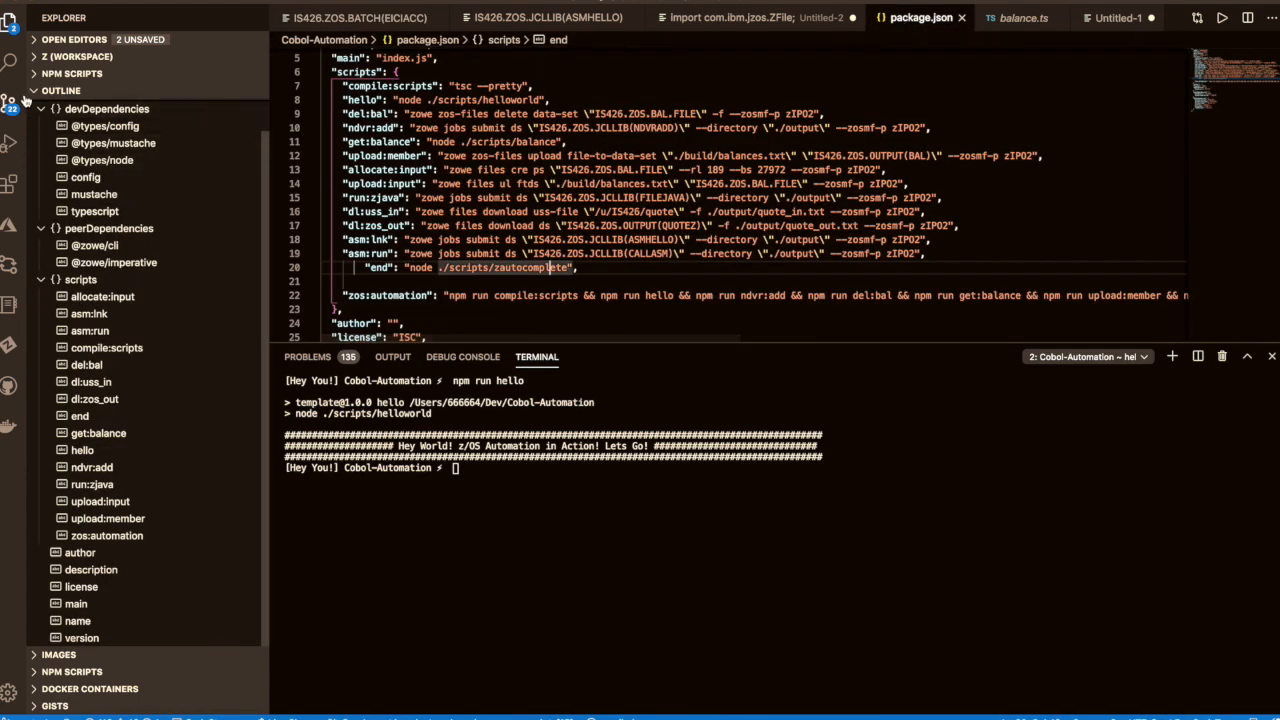
pyautogui.click(72, 72)
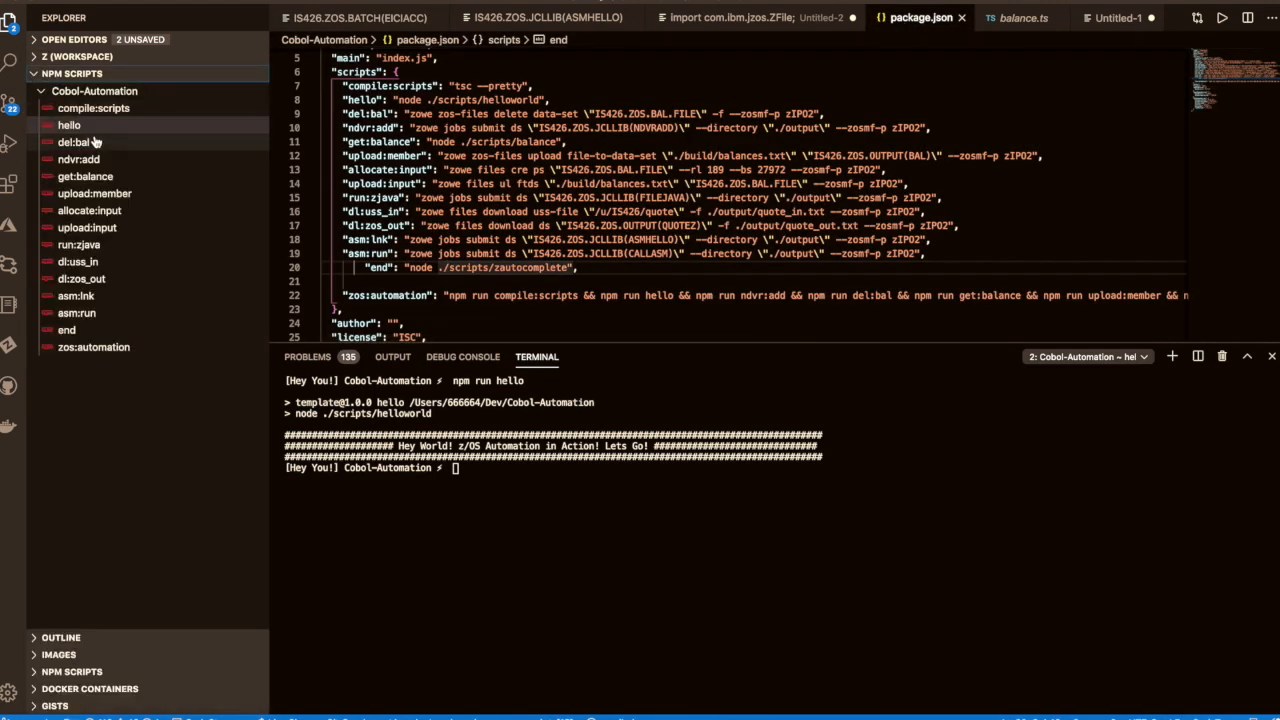
pyautogui.moveTo(72, 142)
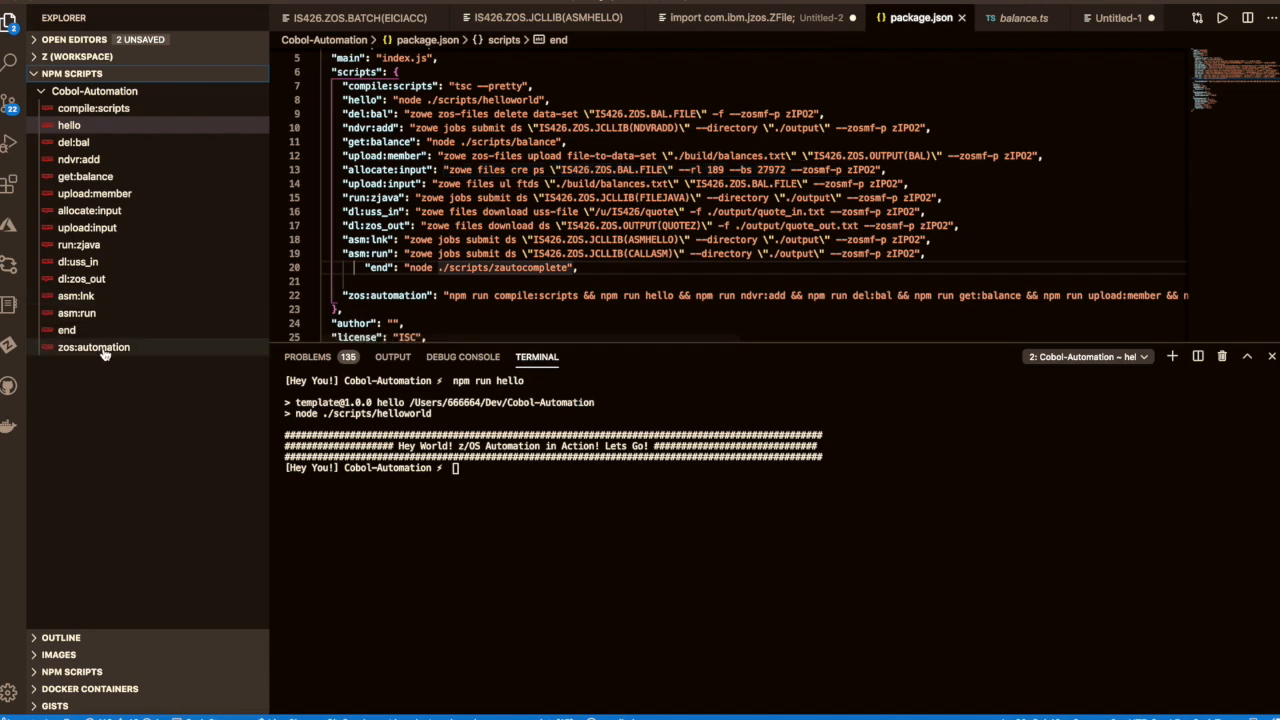
pyautogui.moveTo(92, 348)
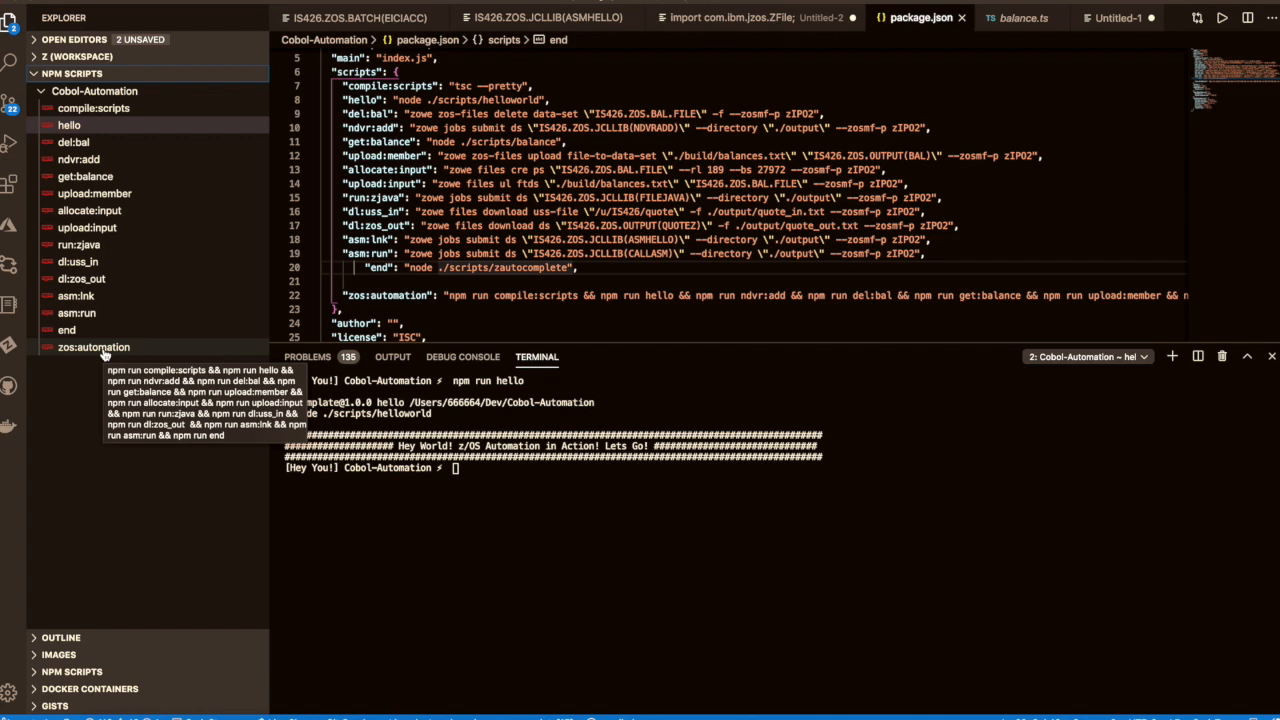
# - Run the zos:automation script, chaining the Zowe upload, allocate and run:java job scripts
pyautogui.click(92, 348)
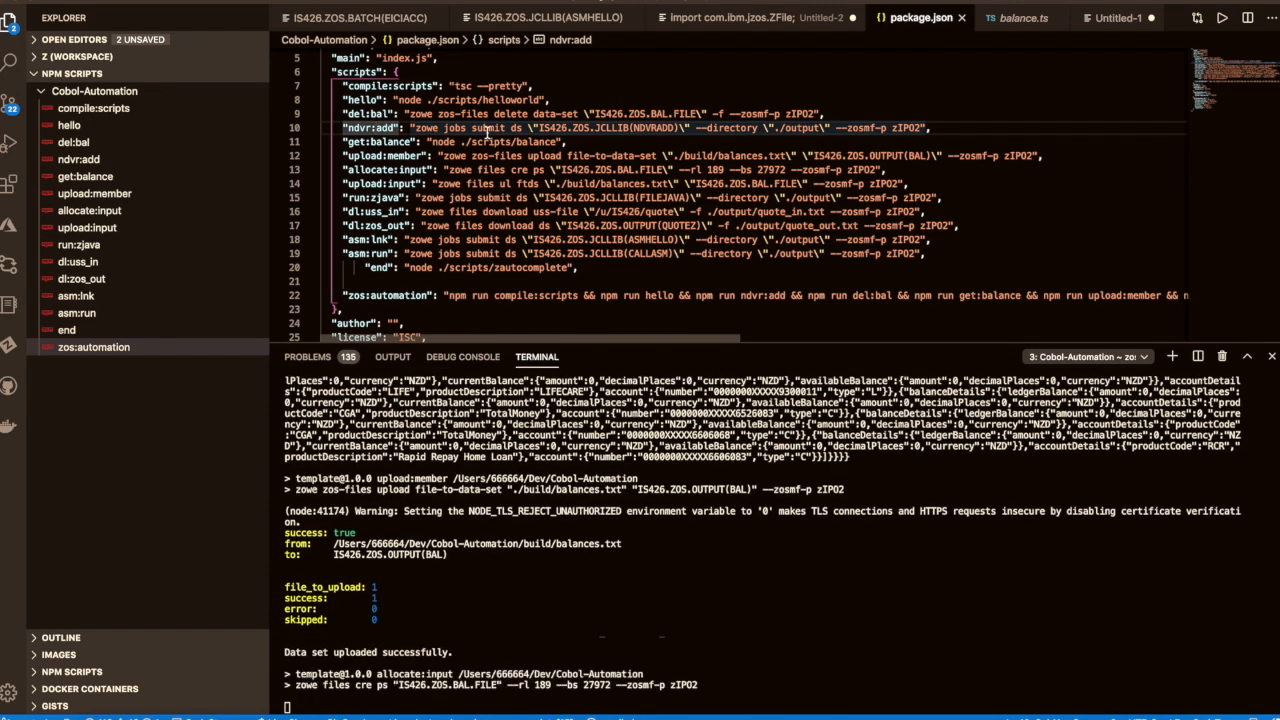
pyautogui.scroll(-3)
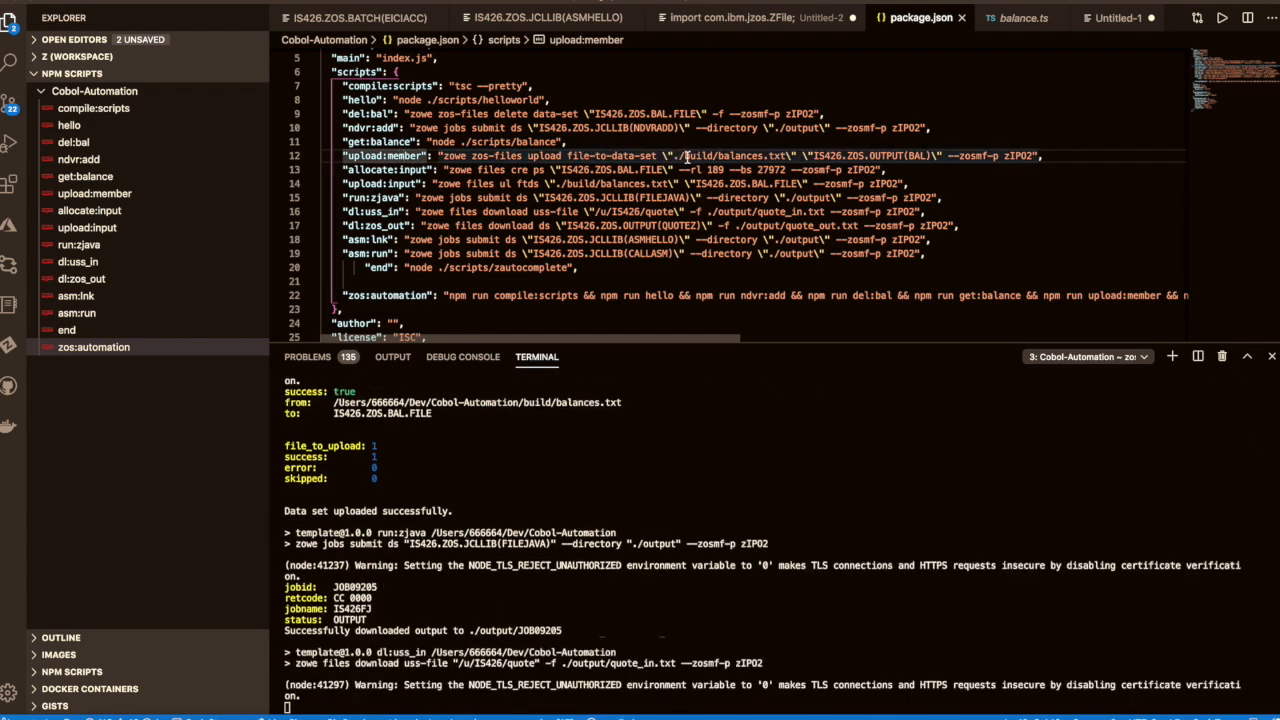
# - Follow the terminal as asm:lnk and asm:run return CC 0000 and z/OS Automation Complete prints
pyautogui.scroll(-3)
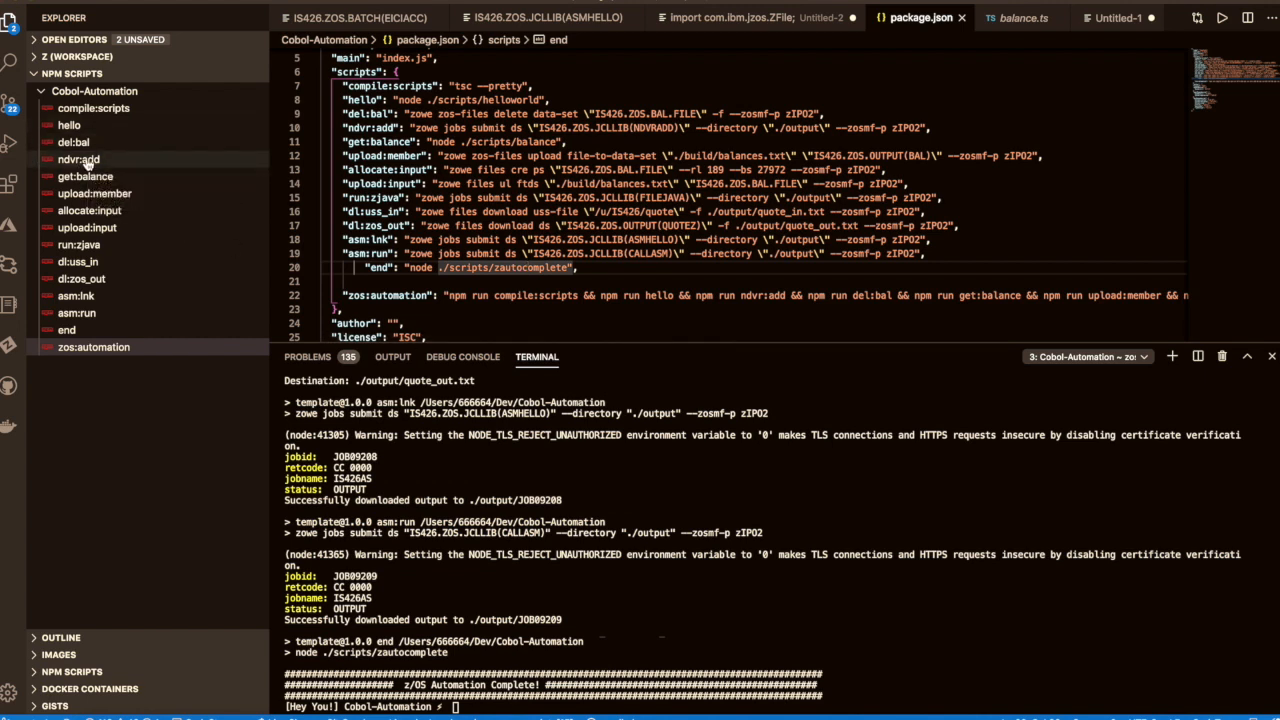
pyautogui.moveTo(78, 160)
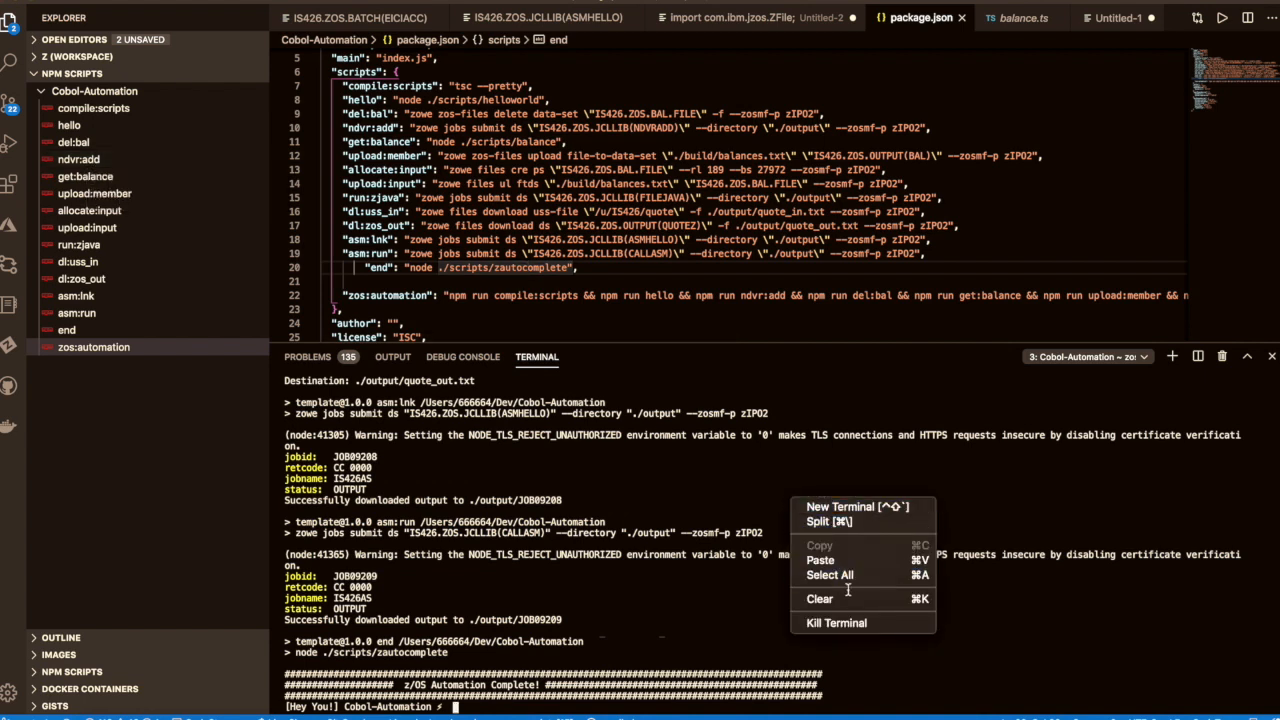
# - Start a fresh terminal session after the automation run
pyautogui.click(820, 598)
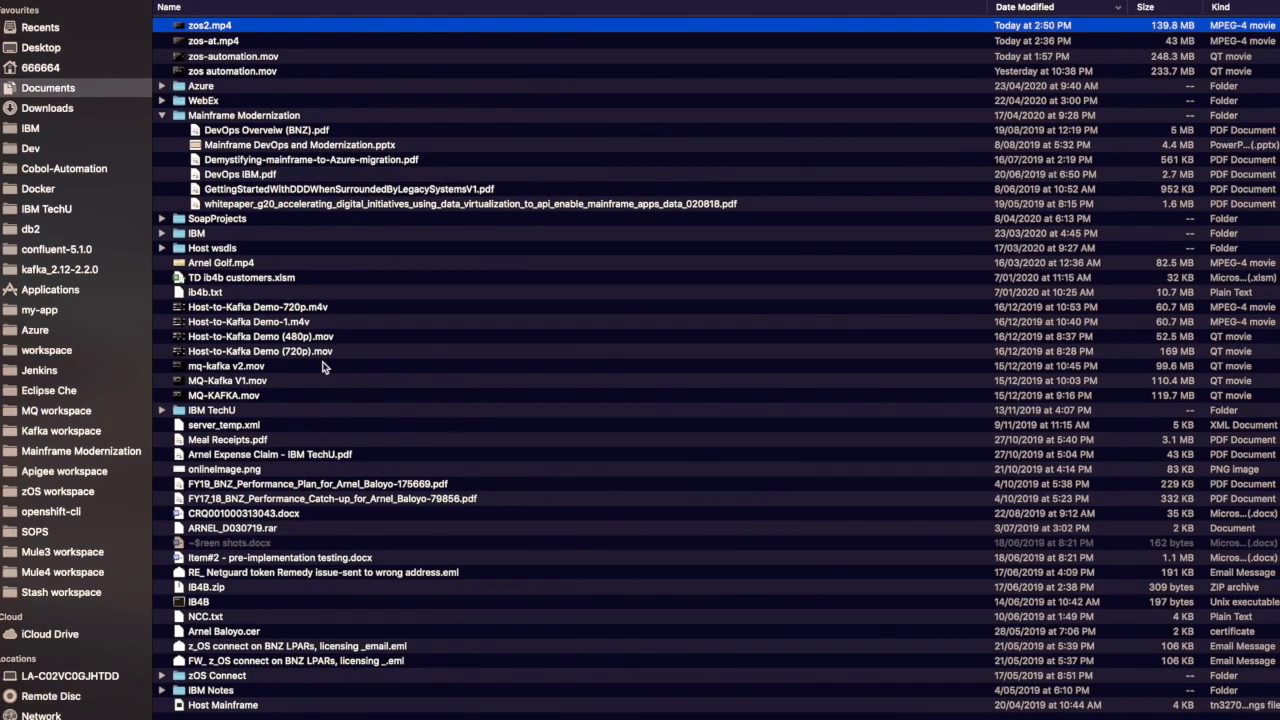
# - Browse Cobol-Automation > output > JOB09211 and preview JESJCL.txt and JESMSGLG.txt
pyautogui.click(64, 168)
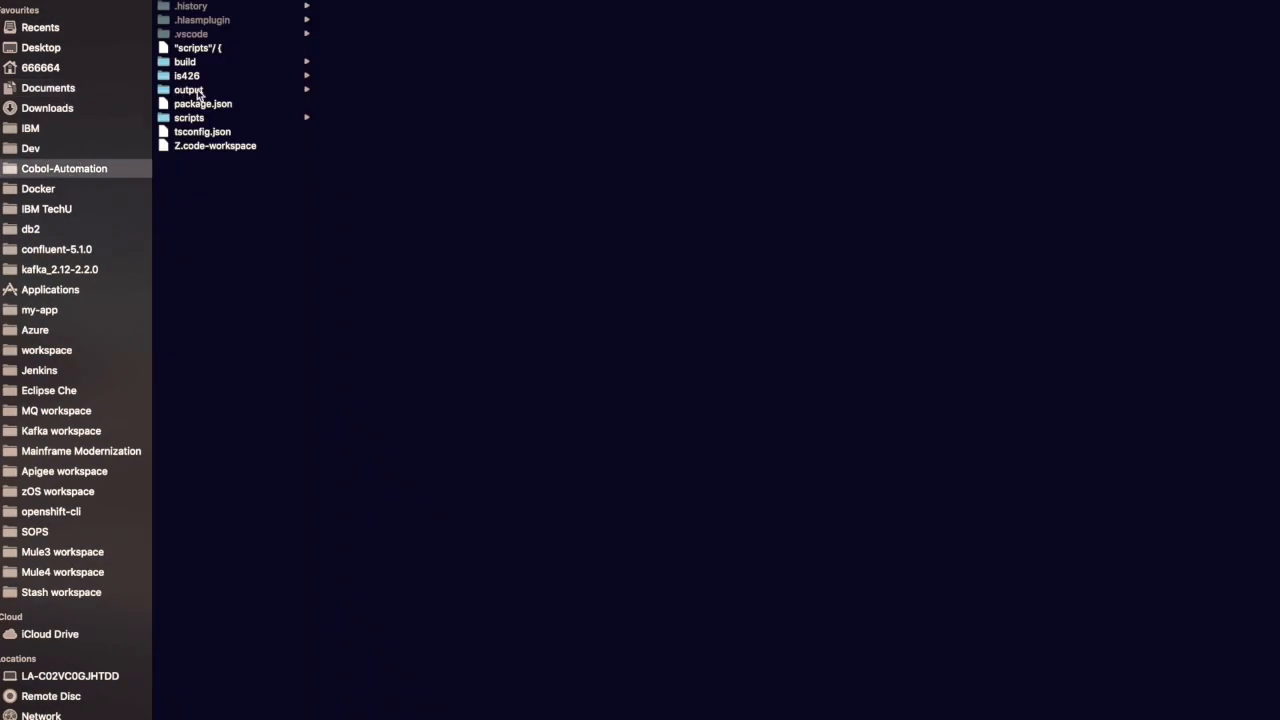
pyautogui.click(188, 88)
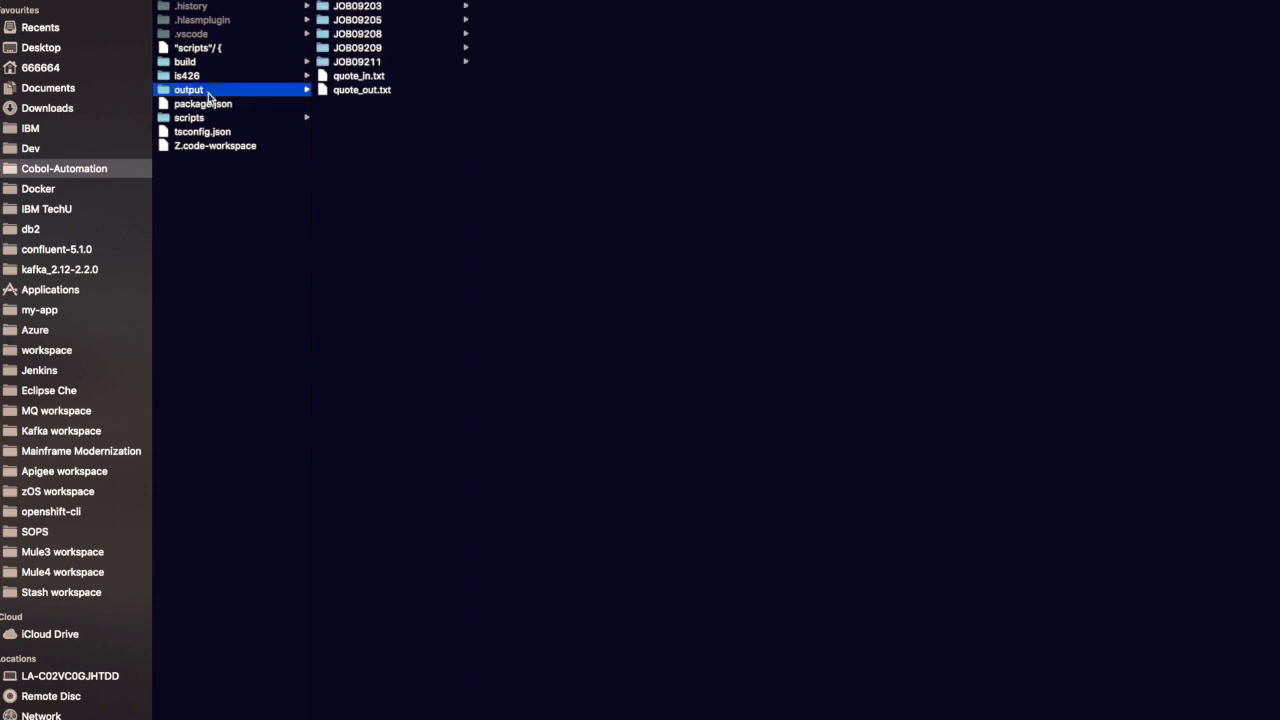
pyautogui.click(356, 60)
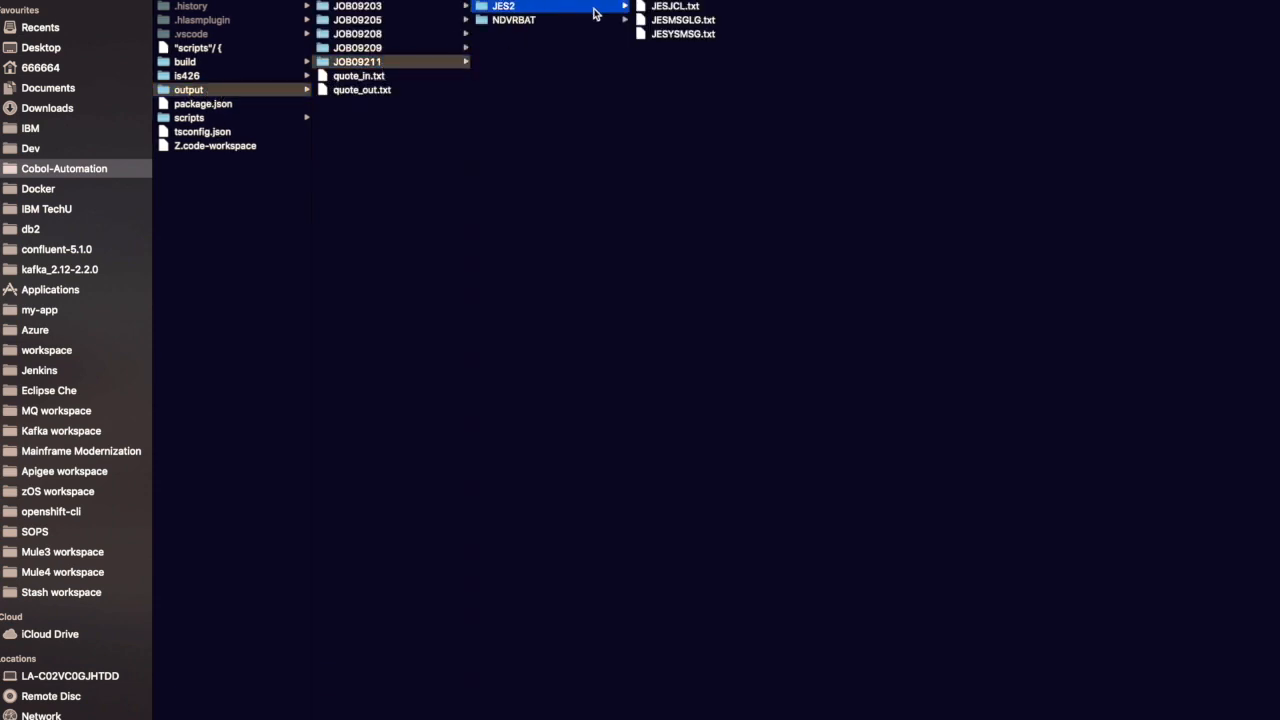
pyautogui.click(676, 6)
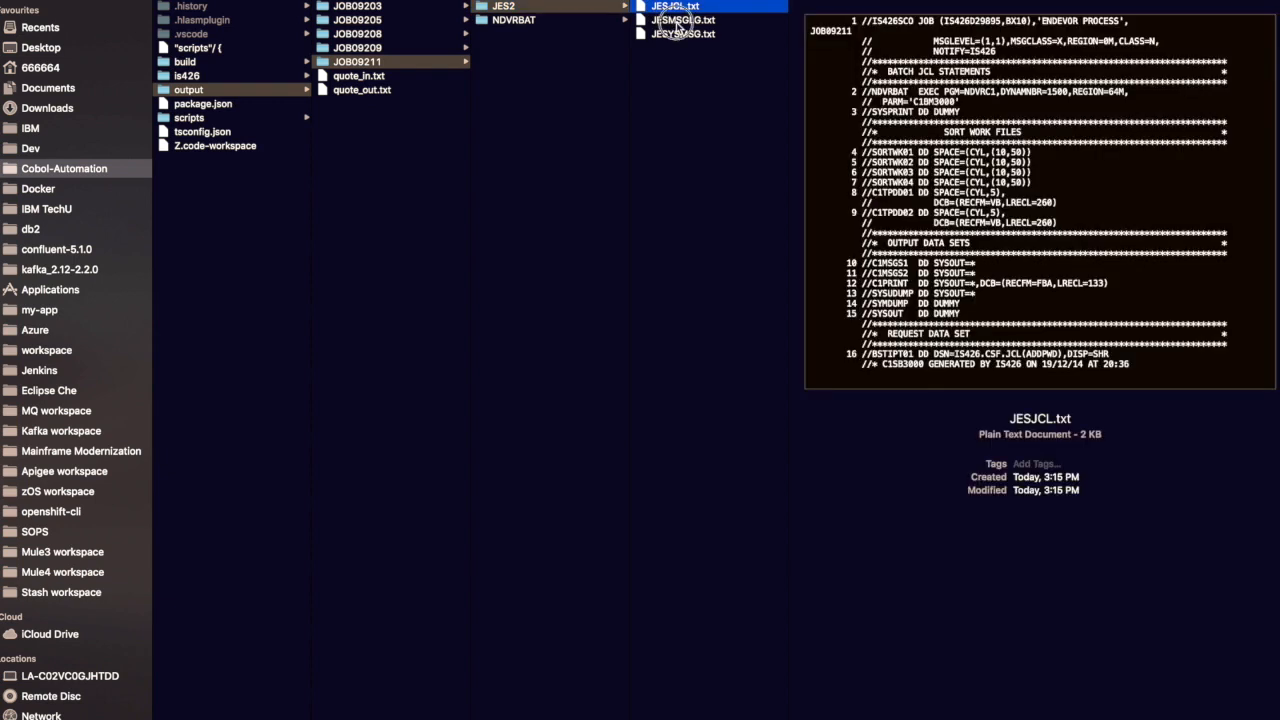
pyautogui.click(684, 20)
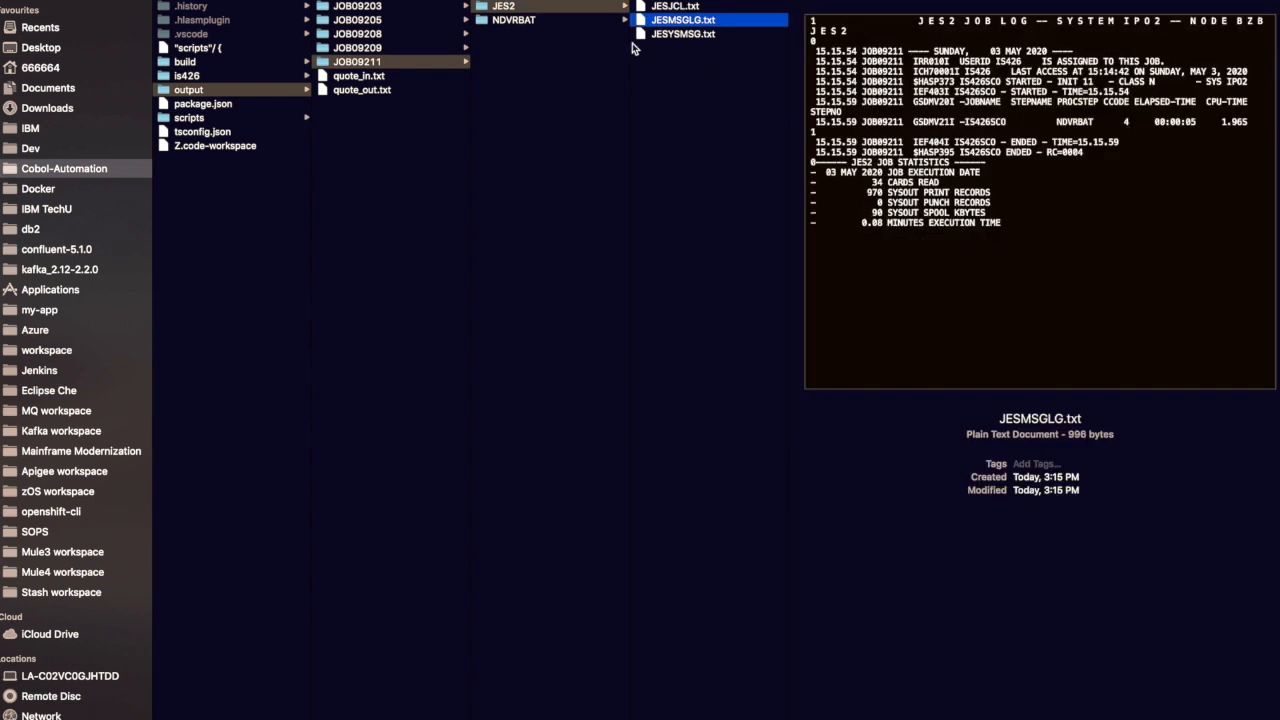
# - Preview REPORT.txt inside the NDVRBAT output folder
pyautogui.click(512, 20)
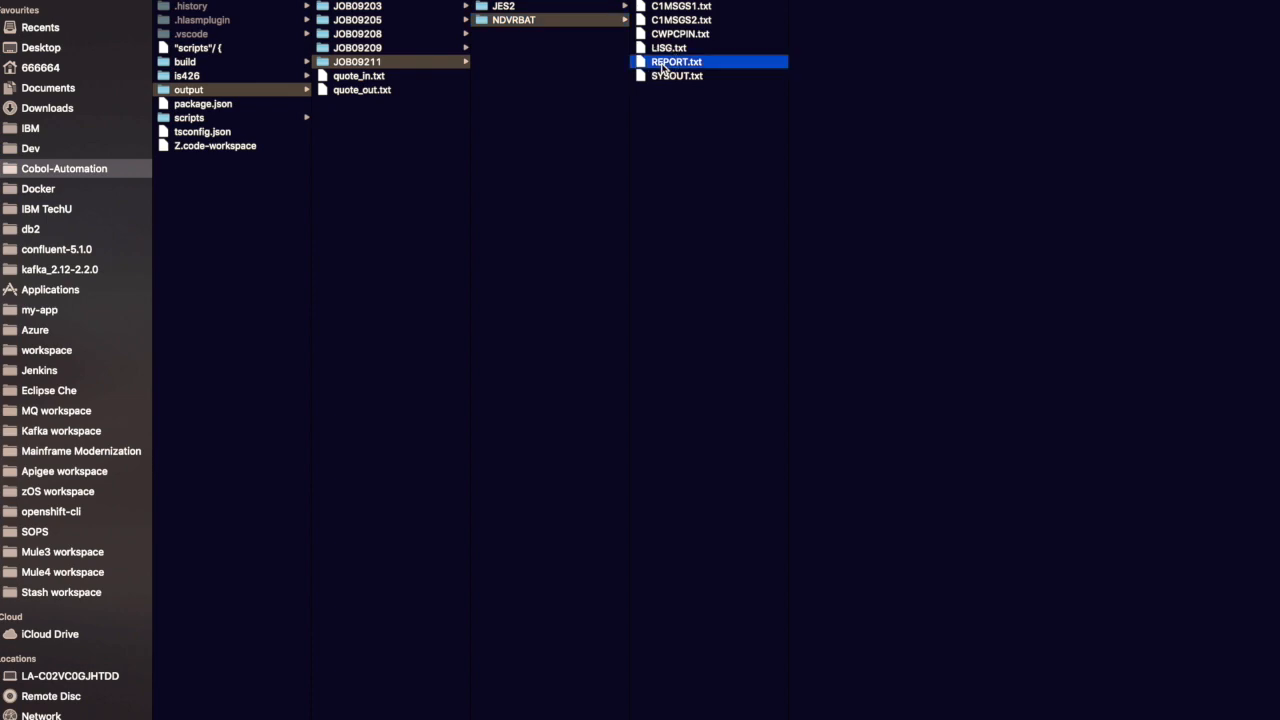
pyautogui.click(676, 60)
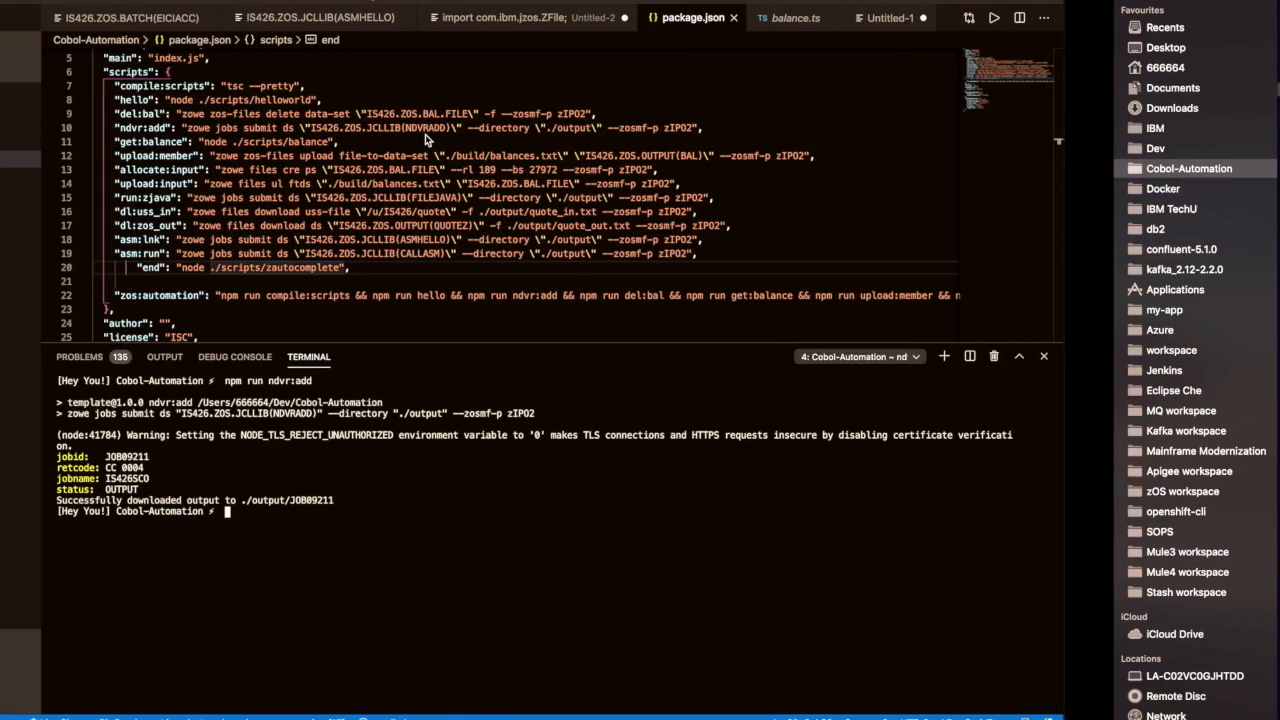
# - Run the get:balance script, printing status 200 and masked account balances in the terminal
pyautogui.click(10, 40)
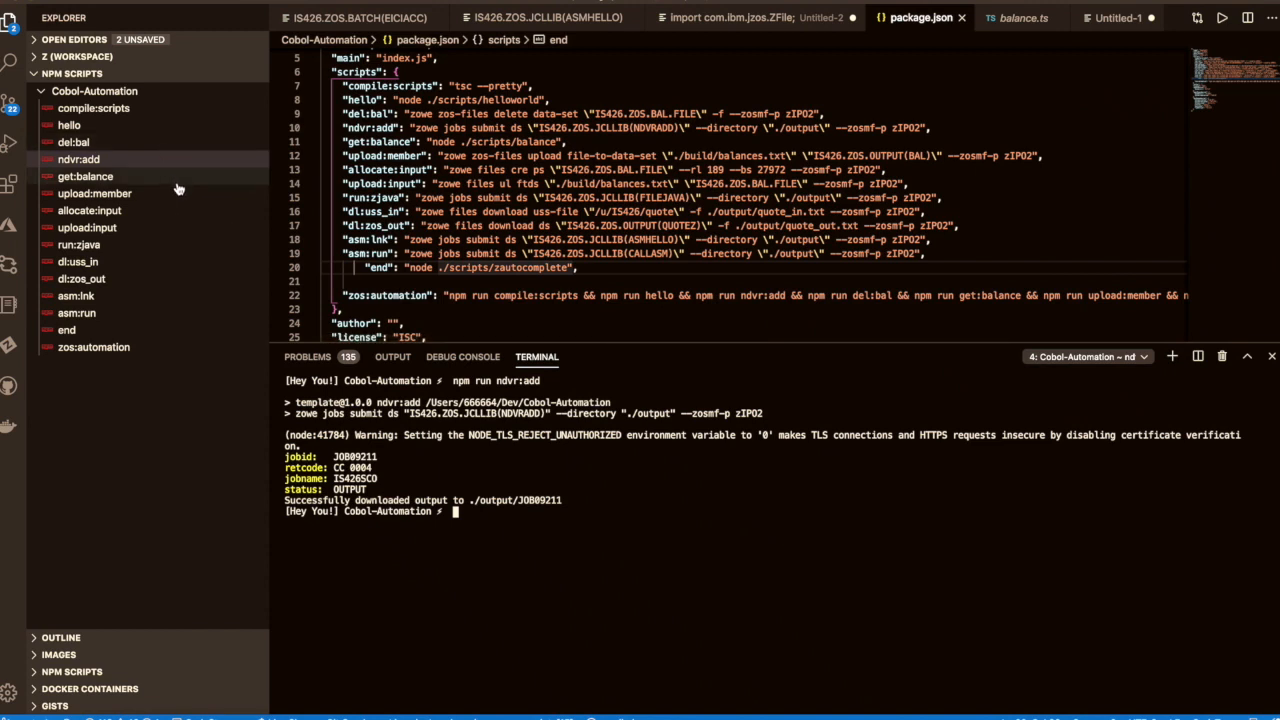
pyautogui.moveTo(124, 188)
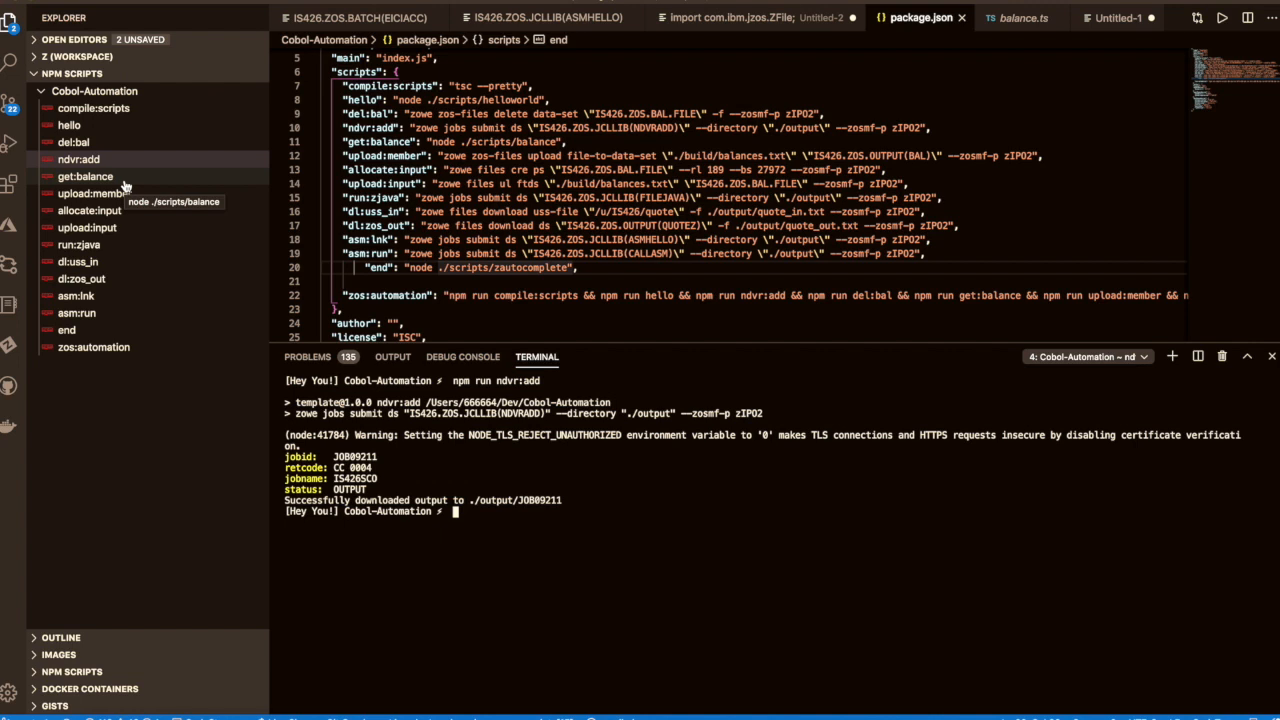
pyautogui.click(84, 176)
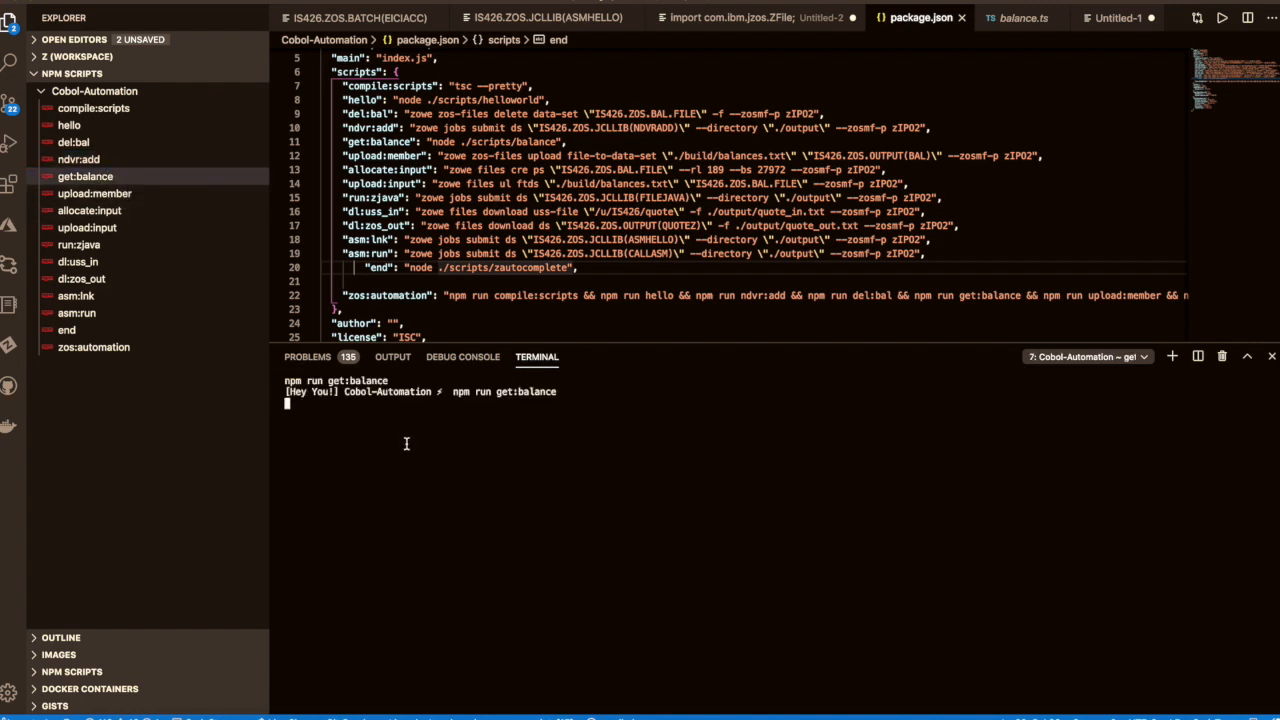
pyautogui.press('Return')
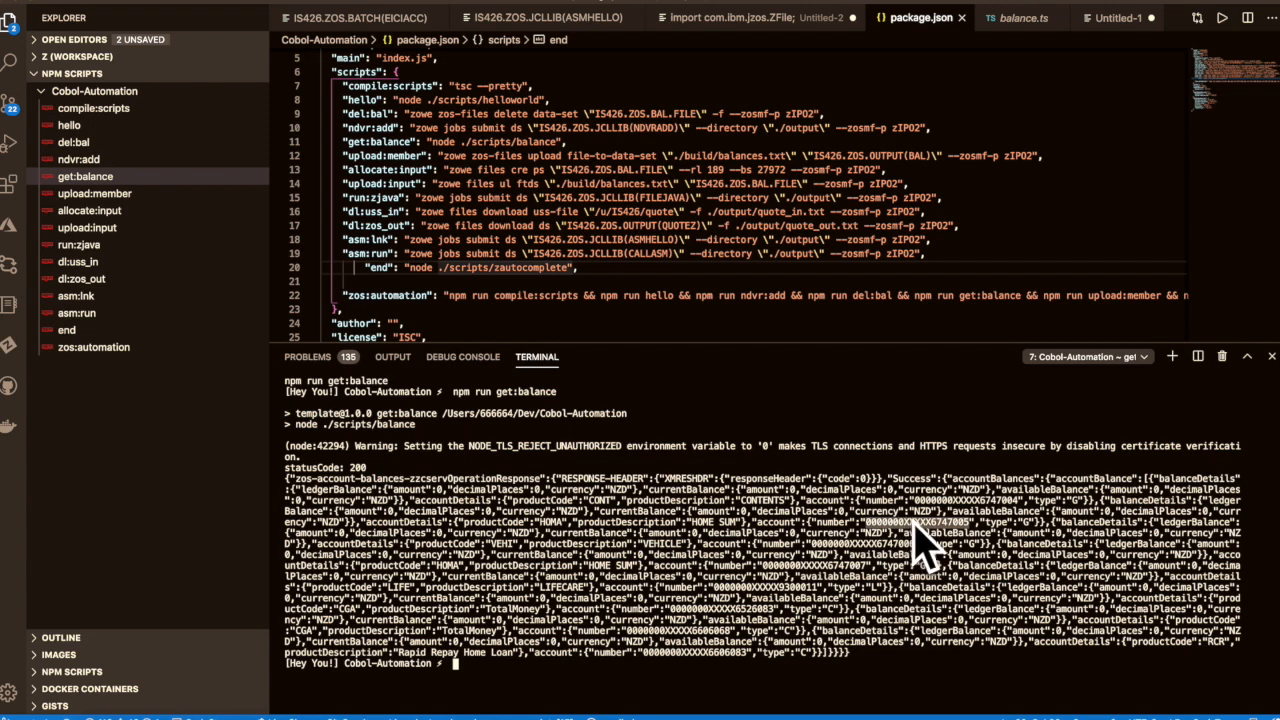
pyautogui.moveTo(920, 556)
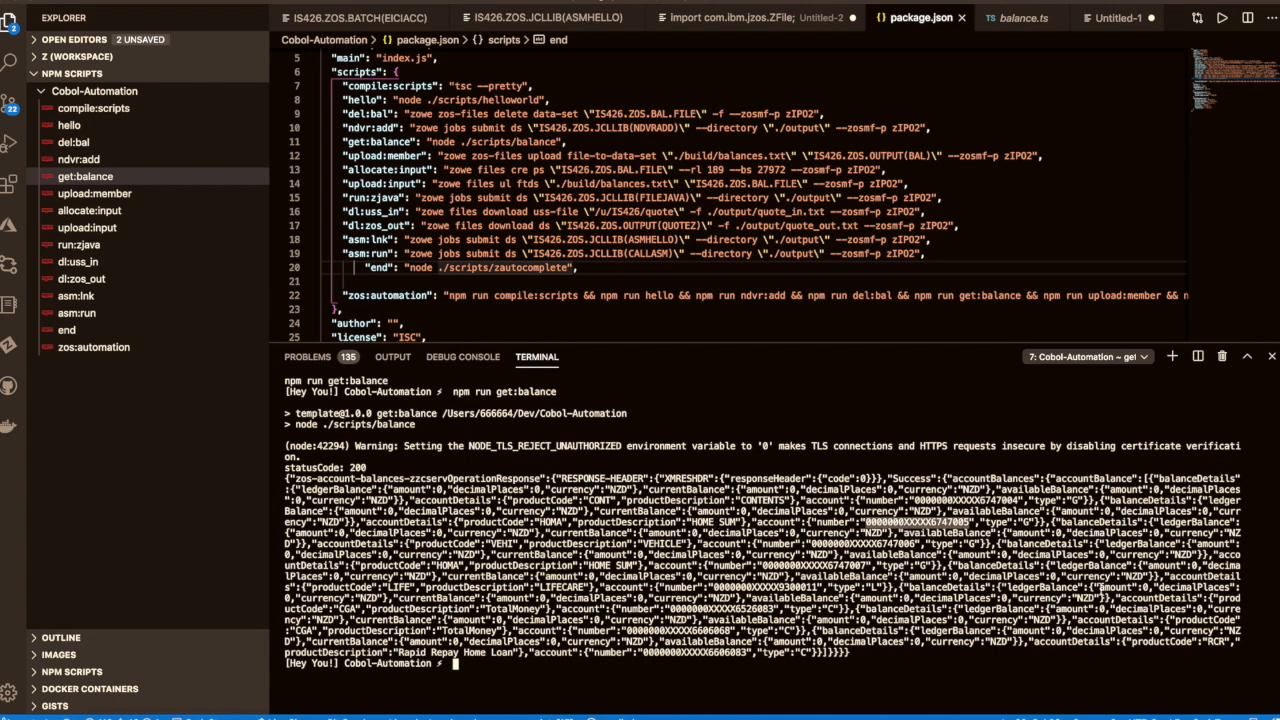
pyautogui.moveTo(924, 368)
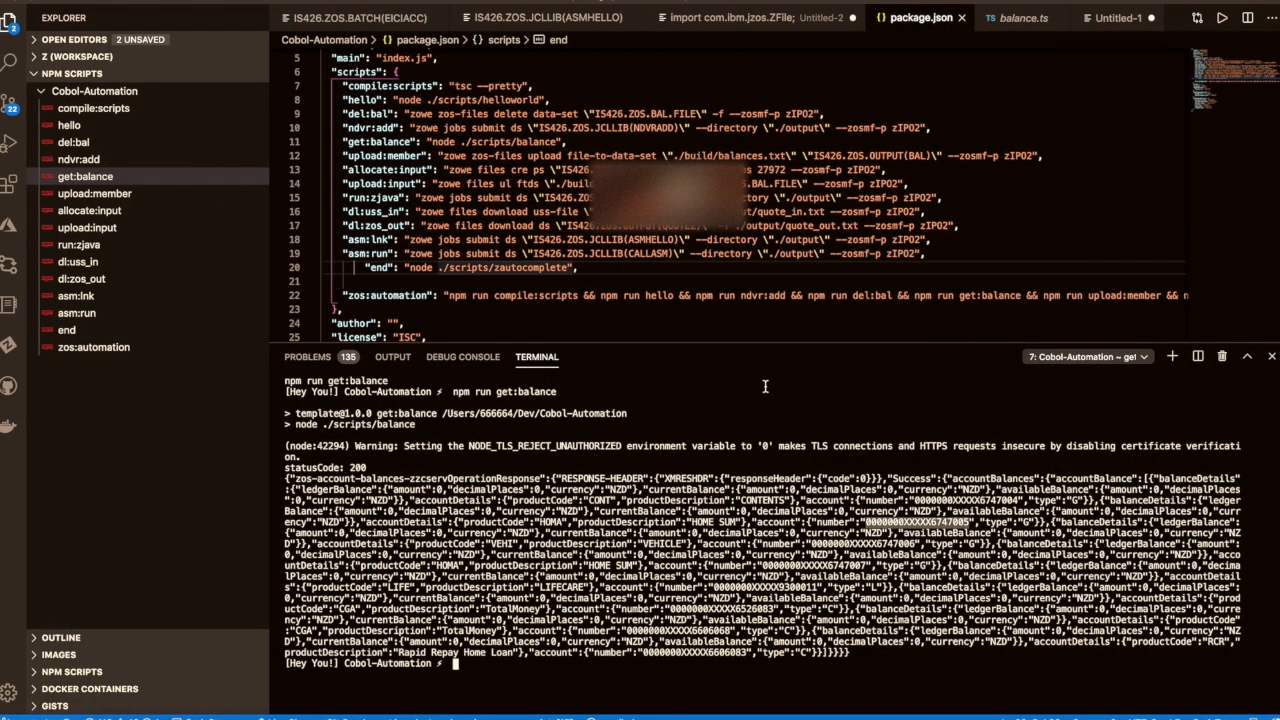
pyautogui.moveTo(364, 708)
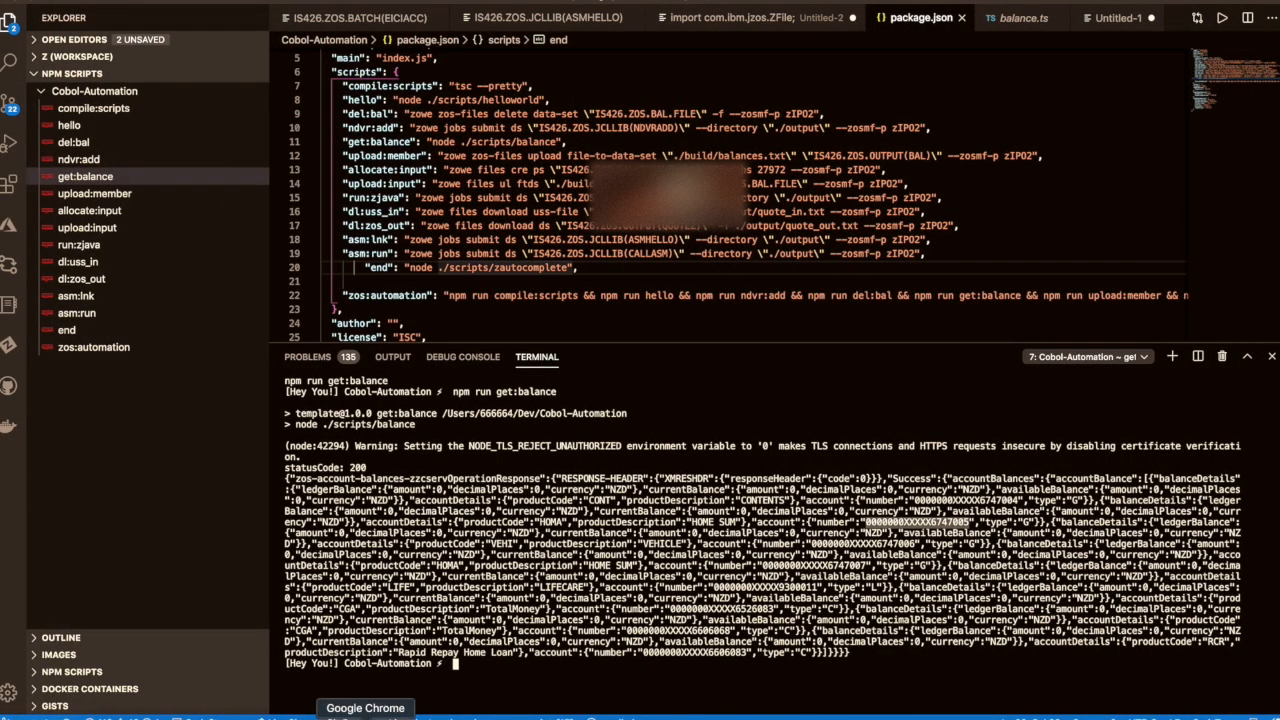